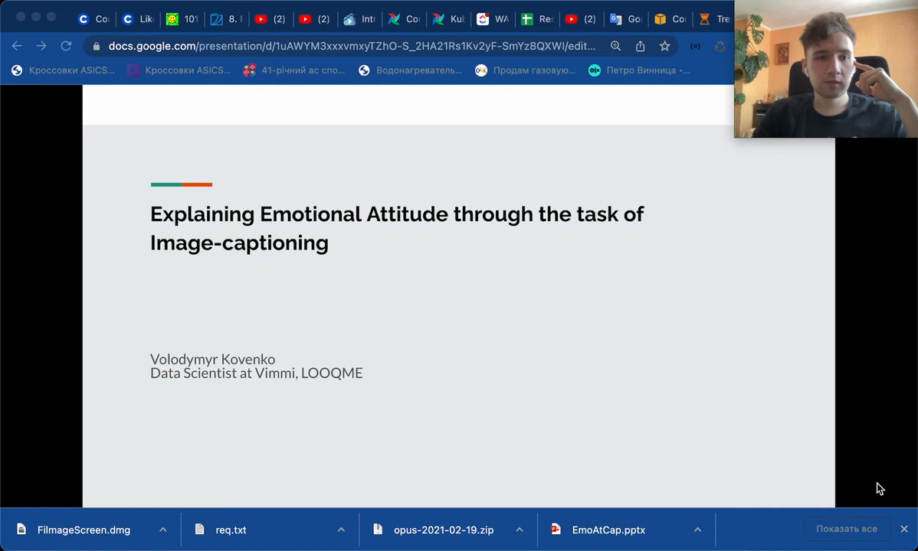
- Advance the slideshow past 'Contributions of the work' to the Nezami et al. previous-work slide
click(749, 424)
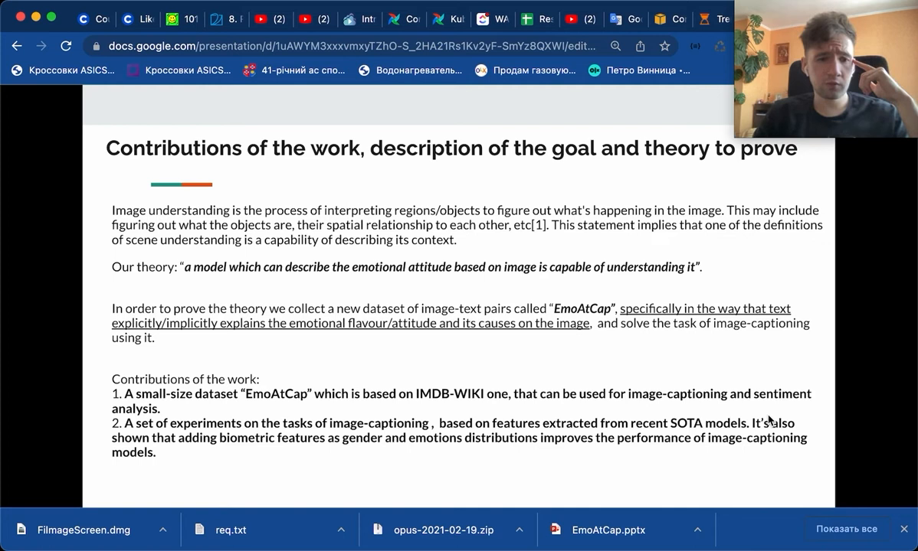
mouse_move(774, 418)
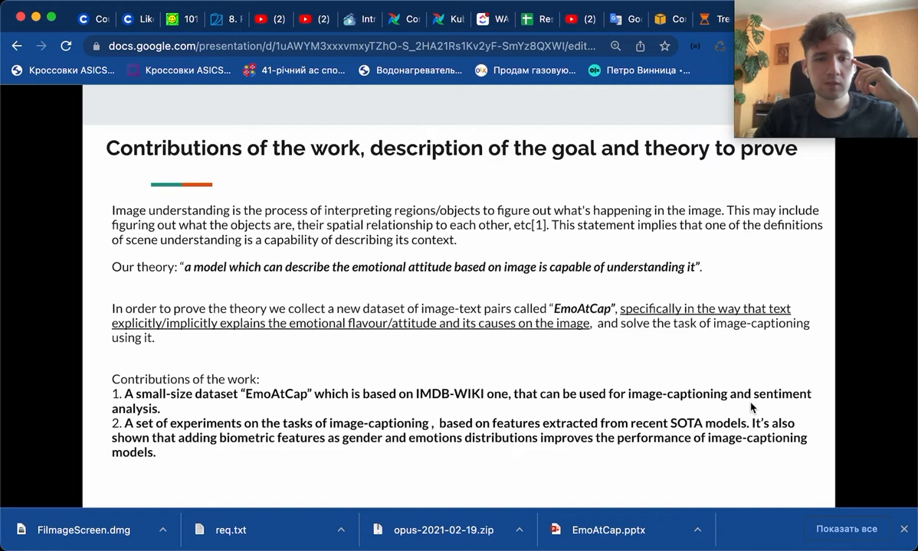
mouse_move(752, 404)
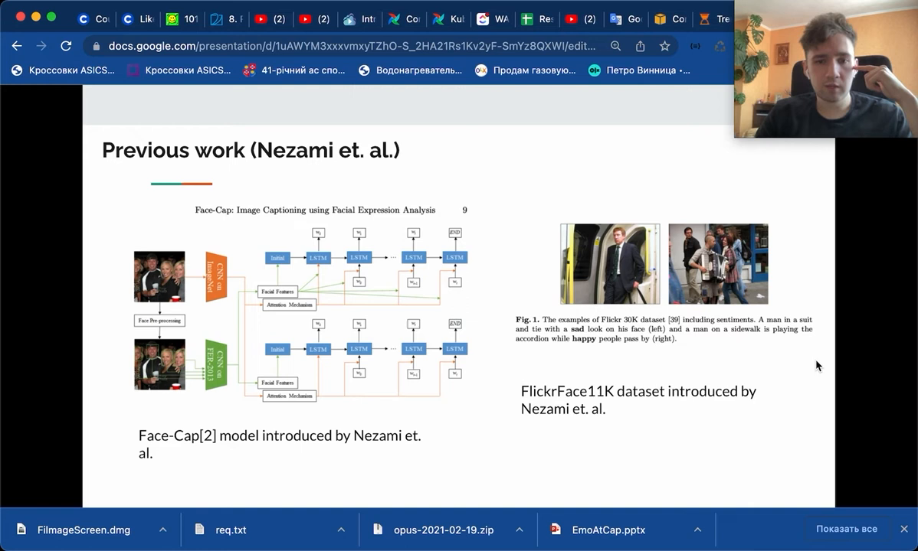
mouse_move(689, 417)
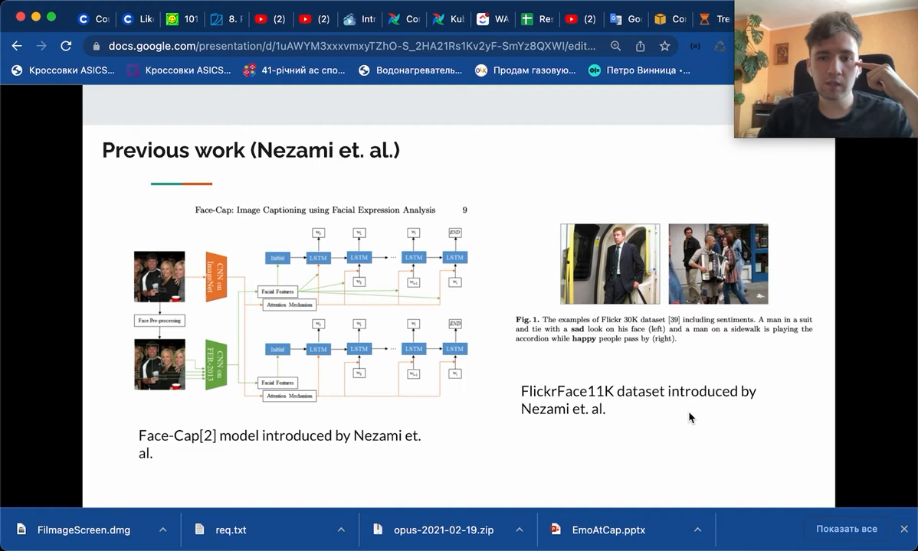
mouse_move(712, 409)
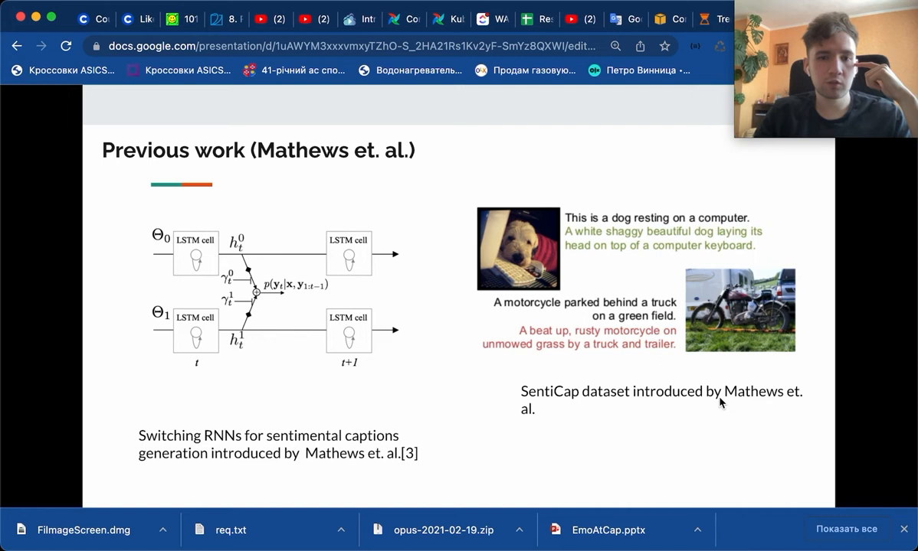
mouse_move(678, 427)
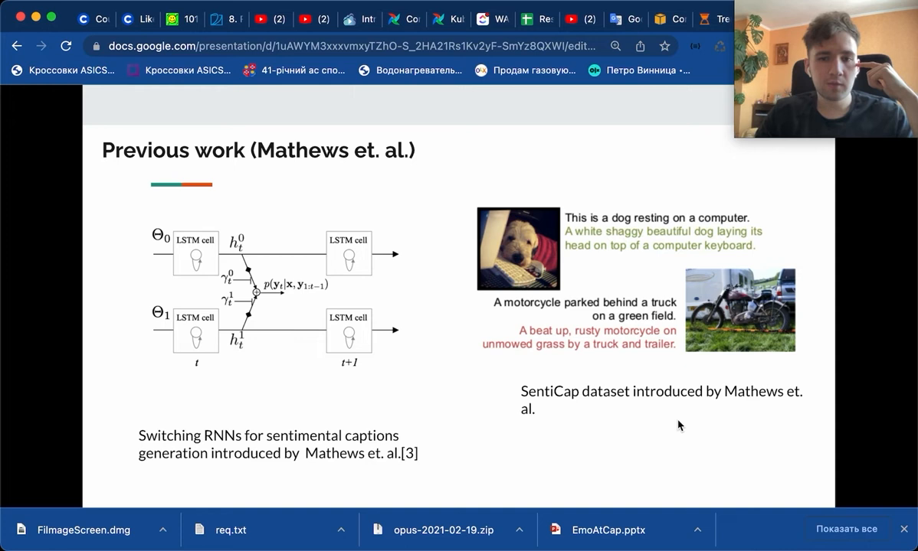
mouse_move(663, 250)
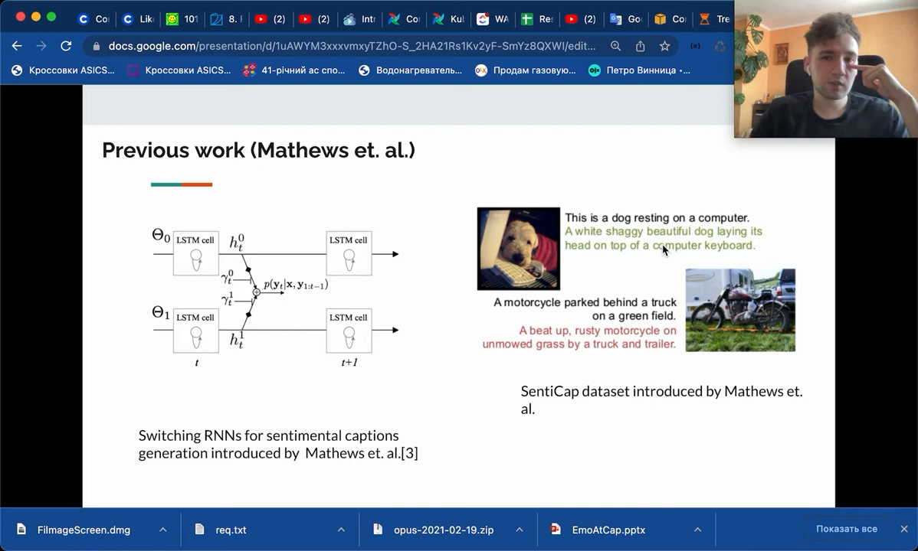
mouse_move(750, 268)
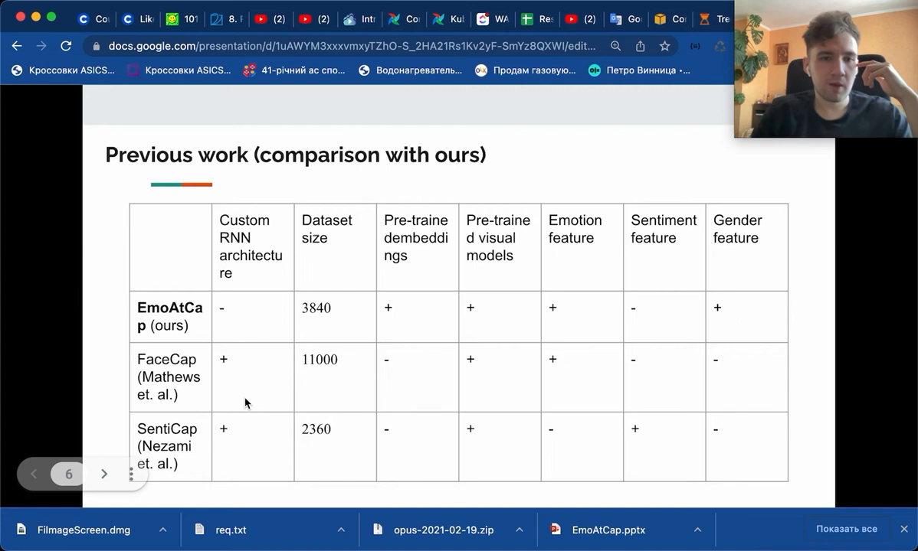
mouse_move(342, 357)
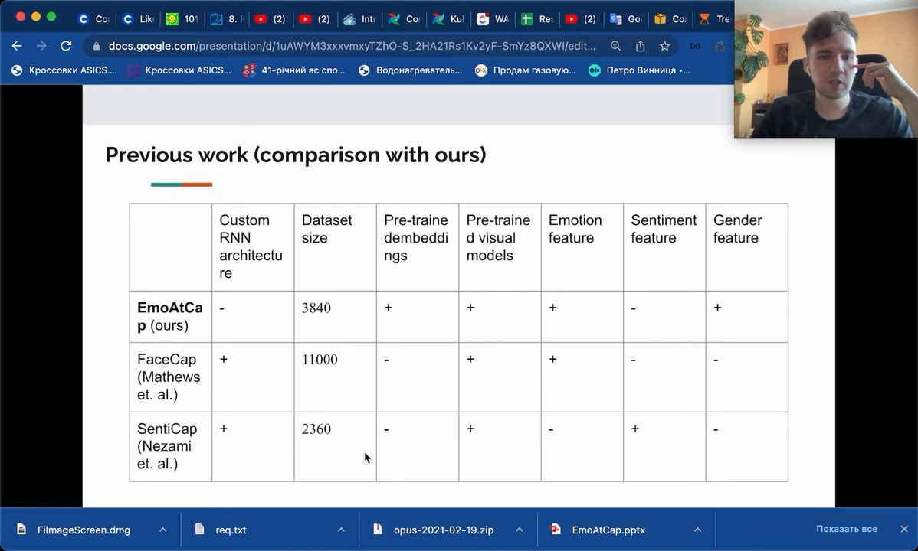
mouse_move(420, 334)
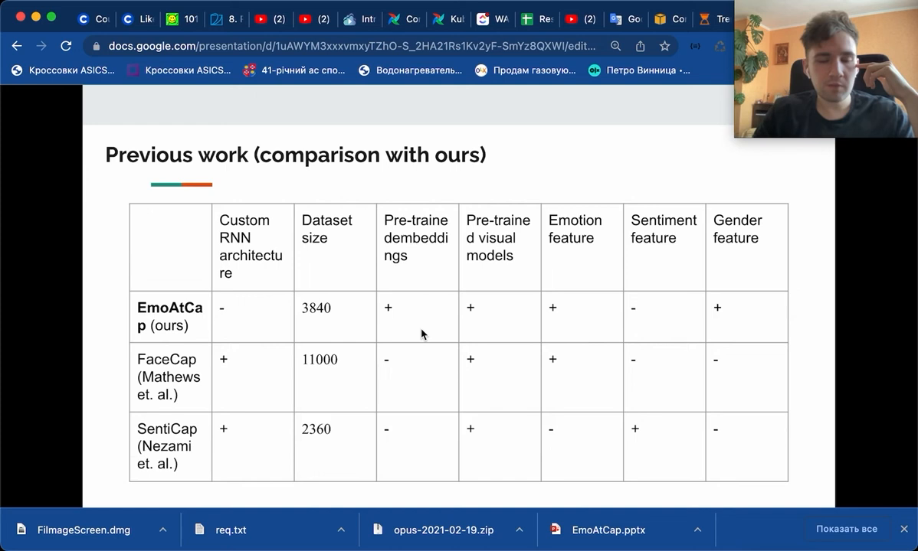
mouse_move(540, 407)
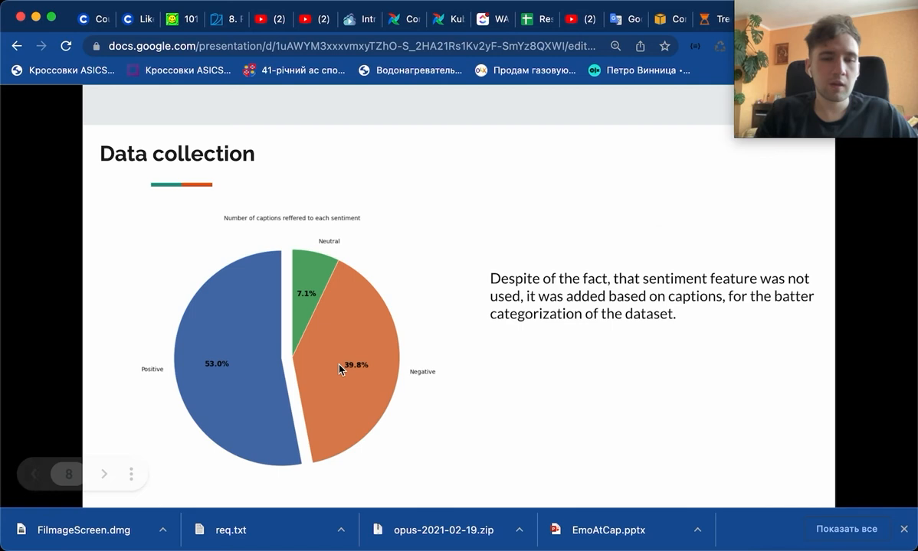
mouse_move(391, 351)
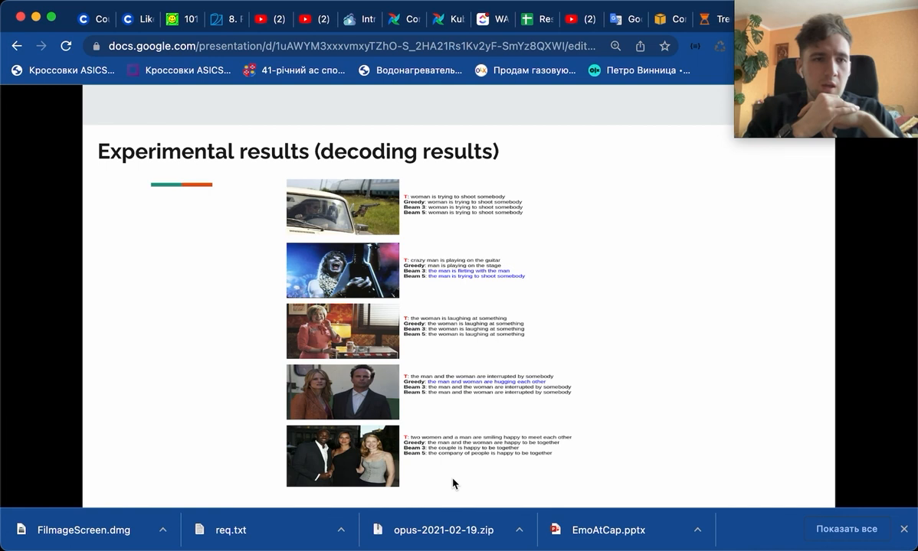
mouse_move(577, 457)
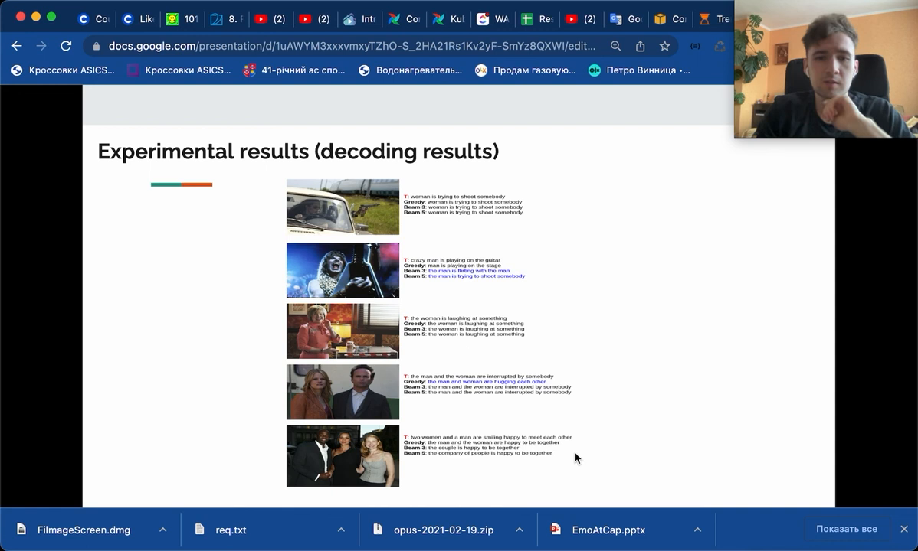